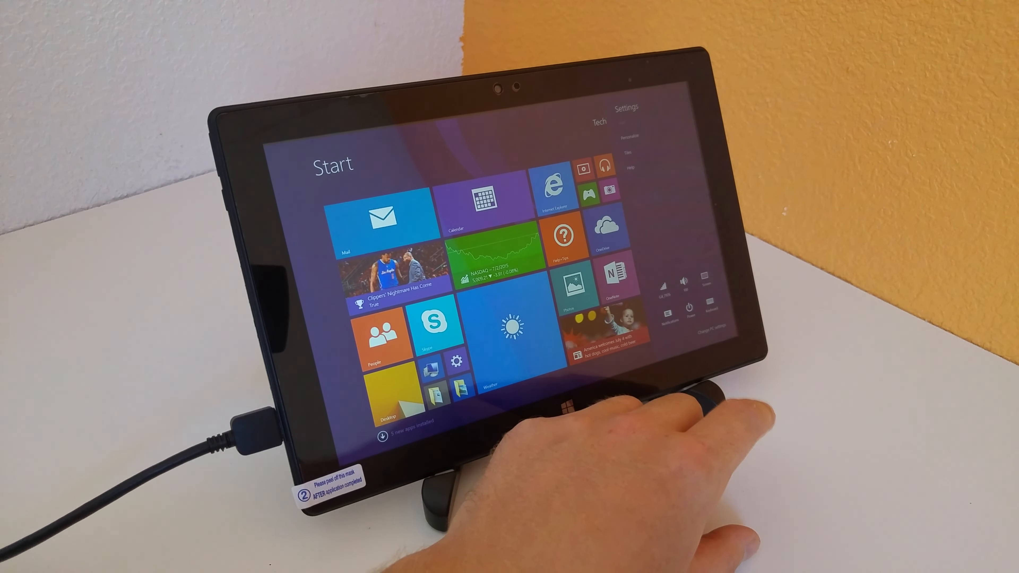
# Return to the Start screen, then show the Geekbench results with single-core 1820 and multi-core 3489.
pyautogui.click(683, 281)
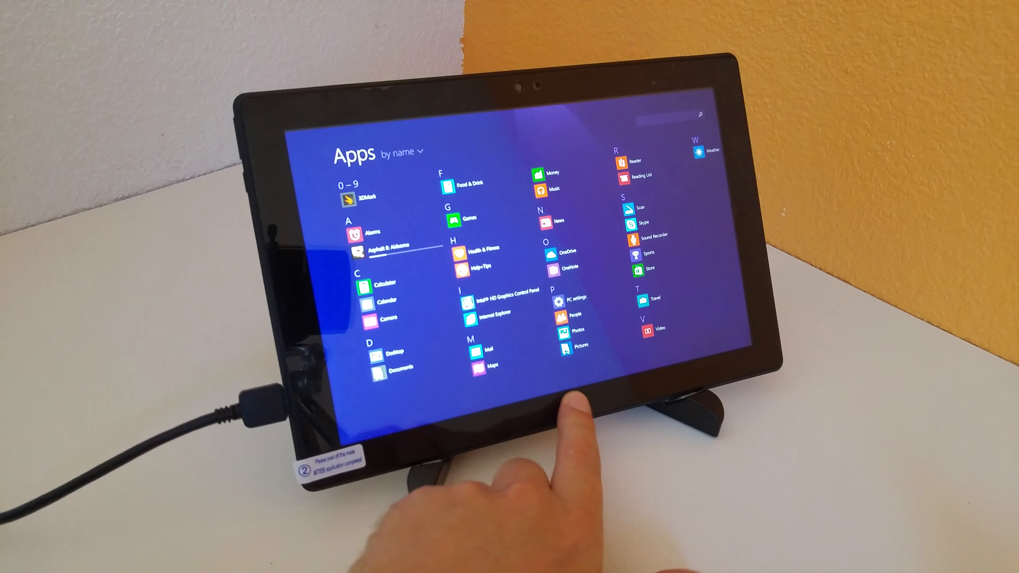
pyautogui.click(570, 405)
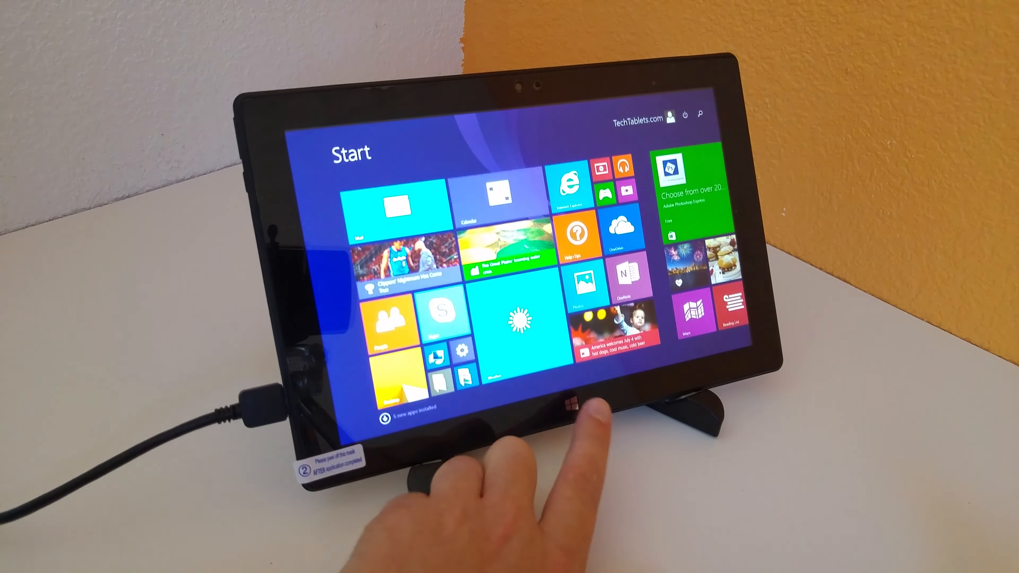
pyautogui.click(573, 403)
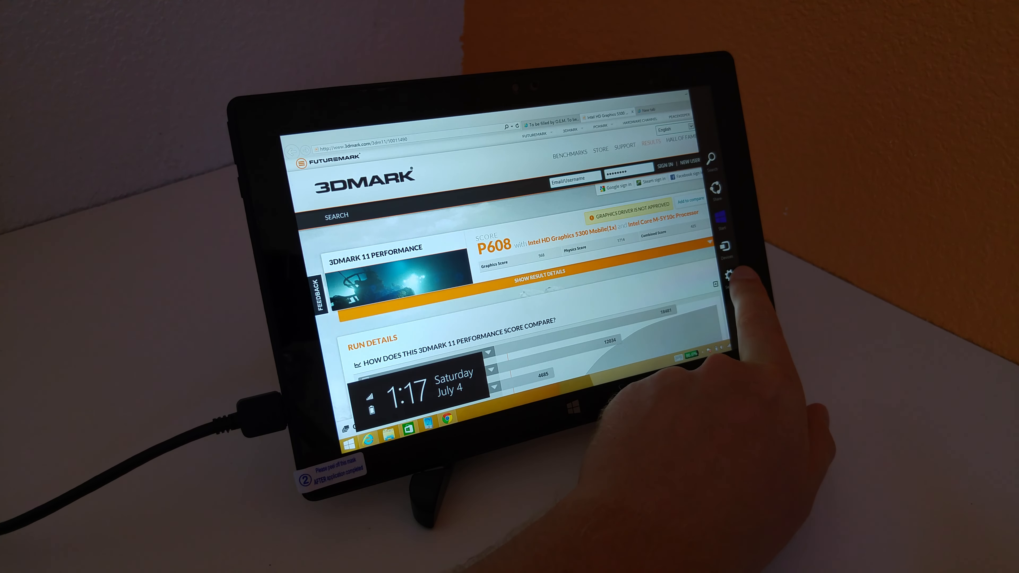
pyautogui.click(729, 261)
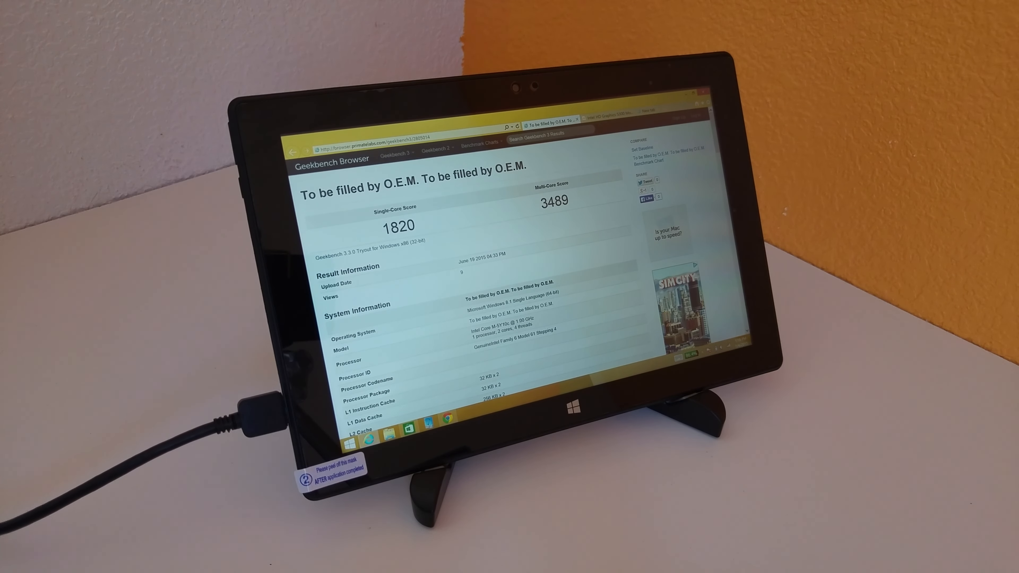
# Show the TechTablets review's benchmark comparison chart and scroll to the disk speed test image.
pyautogui.click(573, 406)
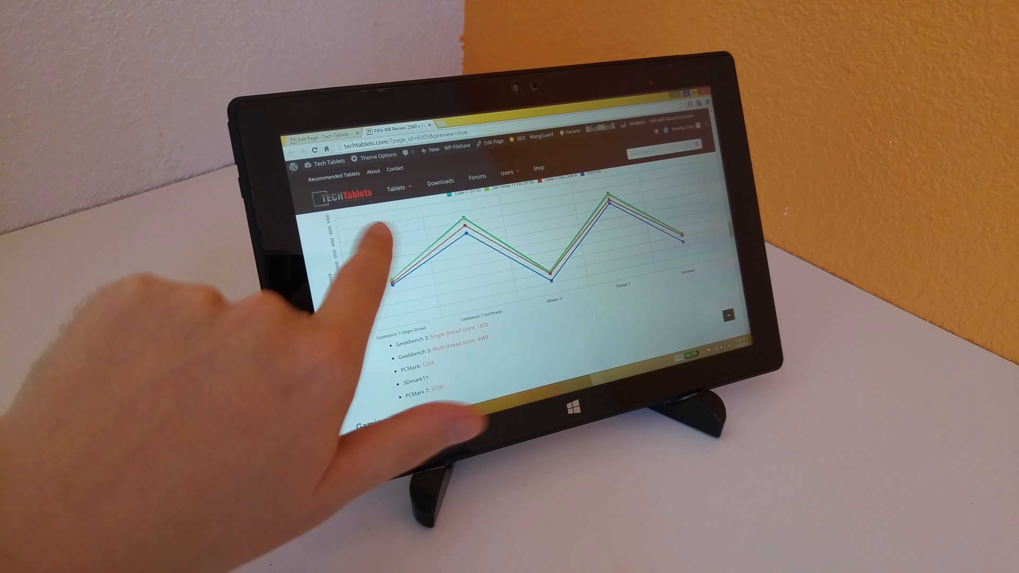
pyautogui.scroll(-3)
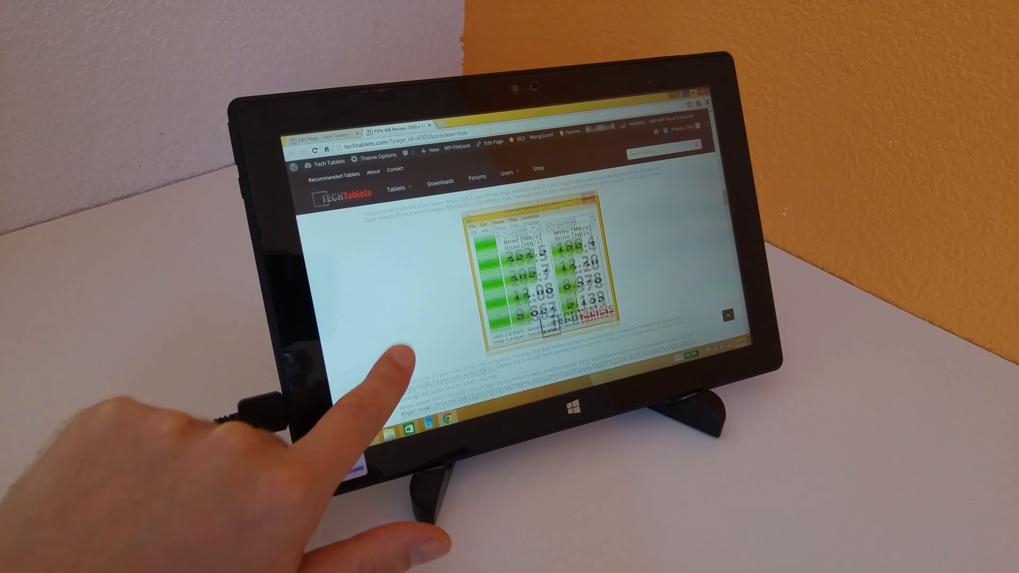